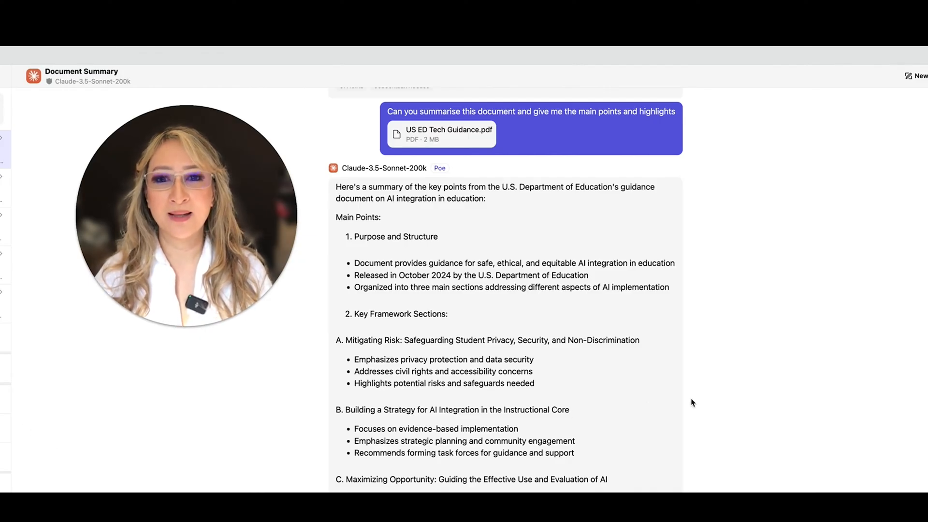
# Copy the AI summary reply from Poe's message options menu
pyautogui.scroll(-3)
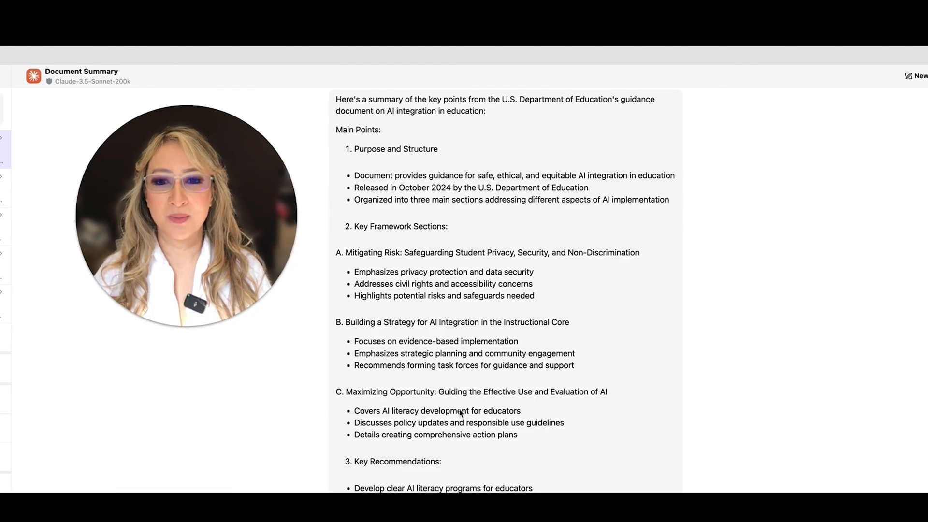
pyautogui.scroll(-3)
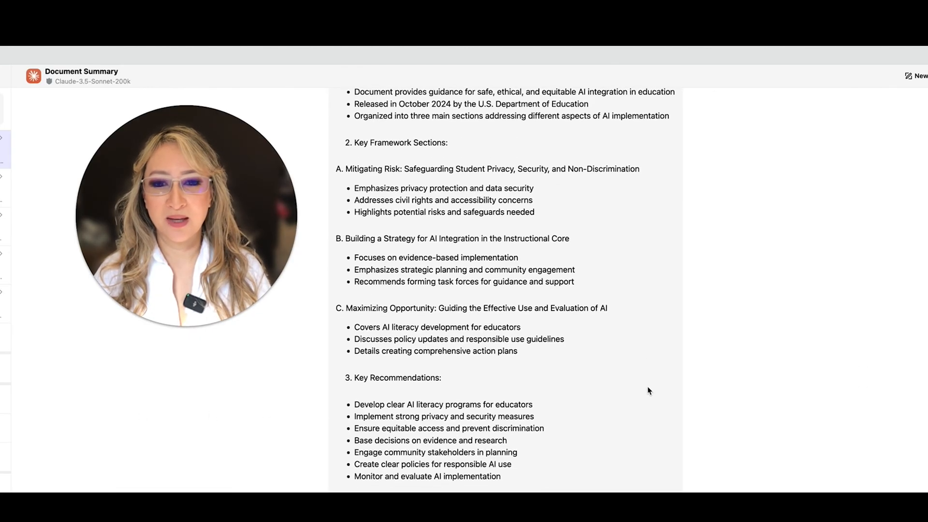
pyautogui.scroll(-3)
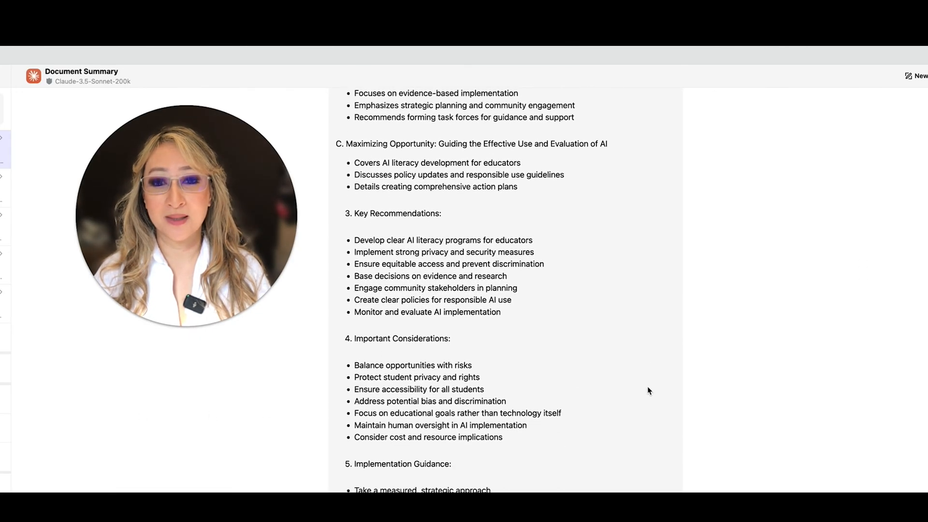
pyautogui.scroll(-3)
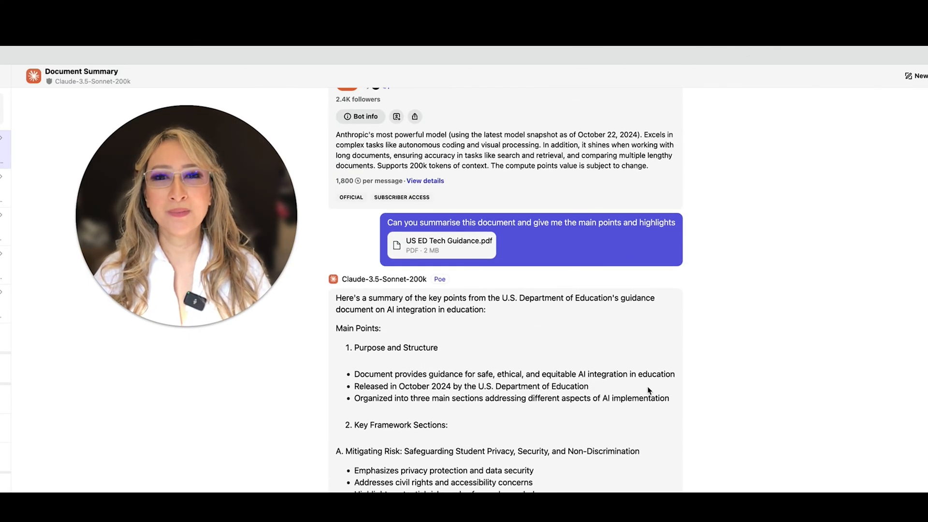
pyautogui.scroll(-3)
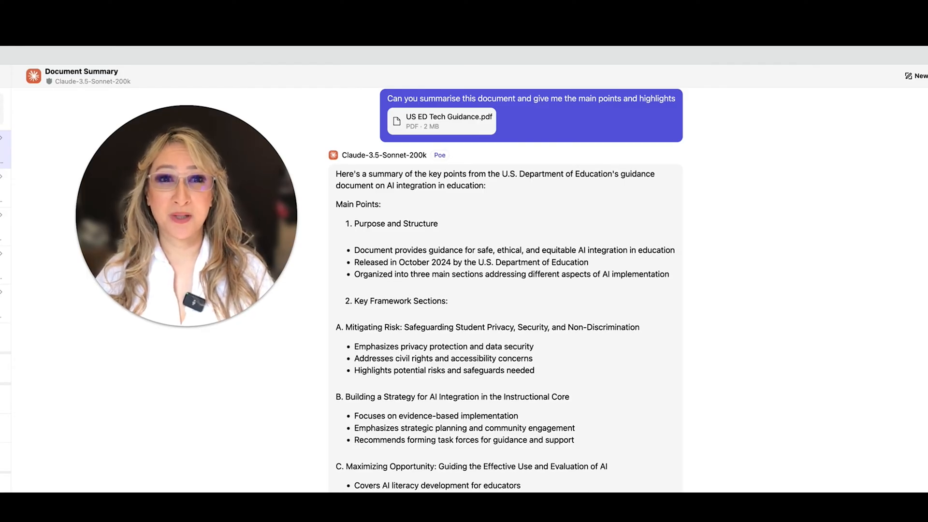
pyautogui.moveTo(422, 240)
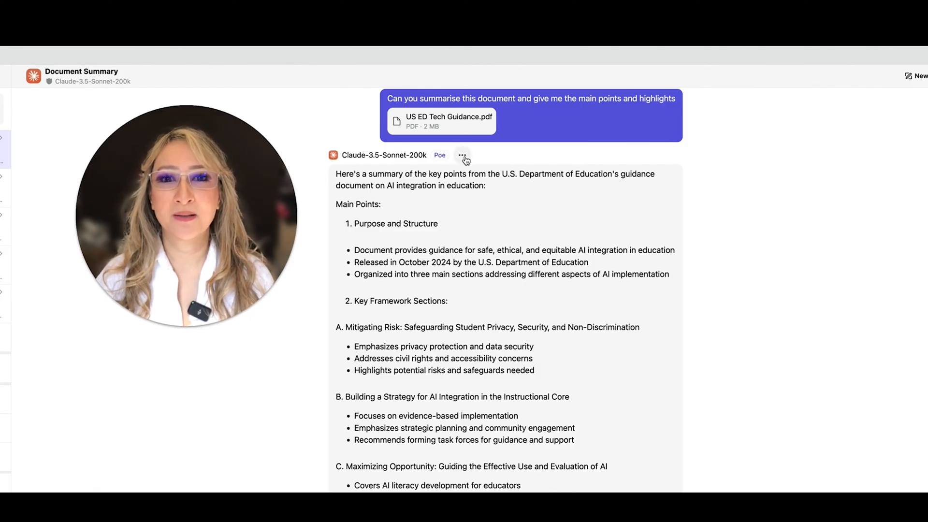
pyautogui.click(462, 155)
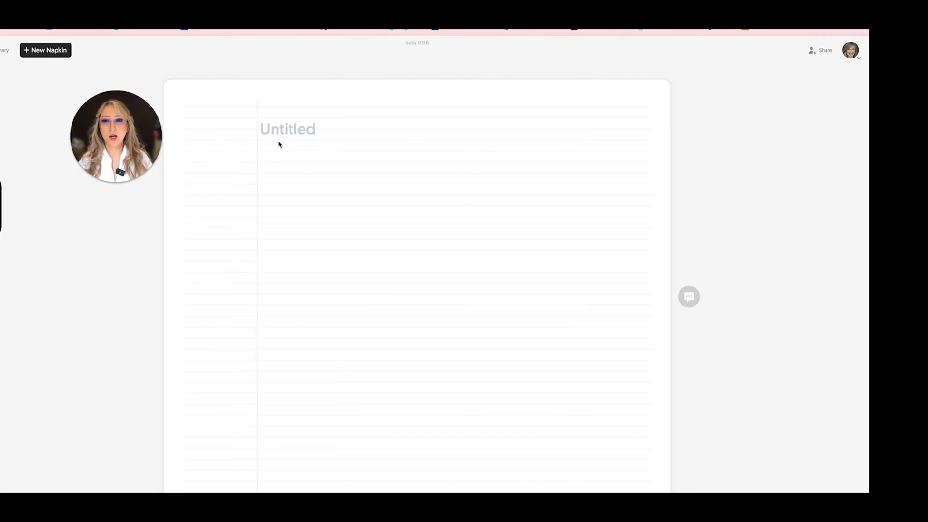
# Title the new Napkin note 'US AI Guidance'
pyautogui.click(286, 130)
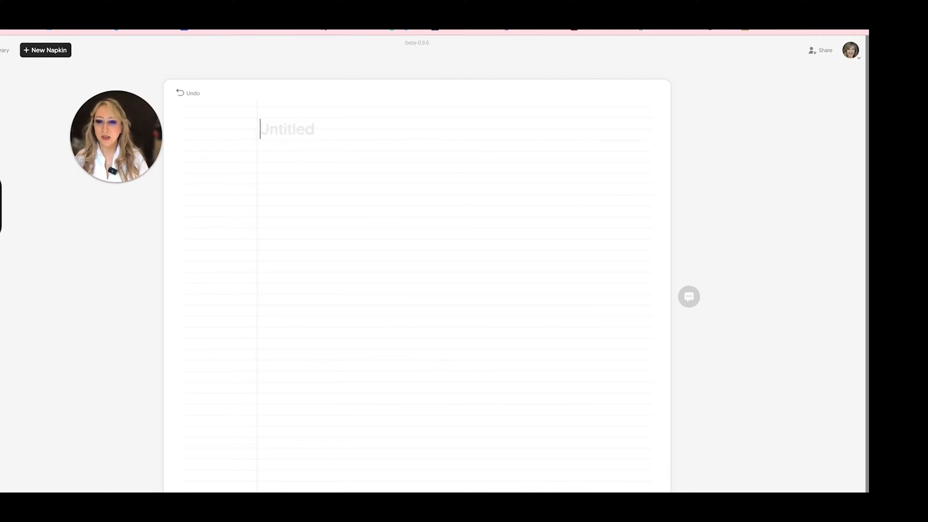
pyautogui.write('US')
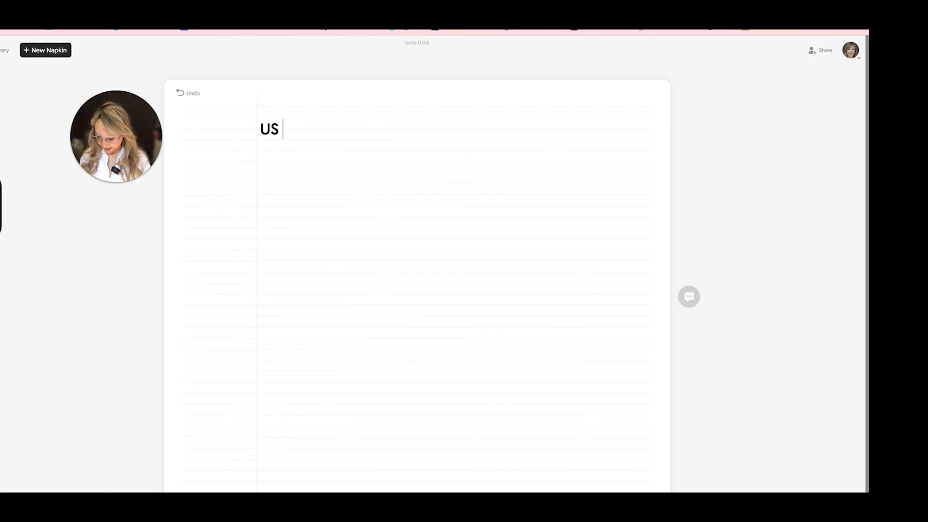
pyautogui.write('AI Guid')
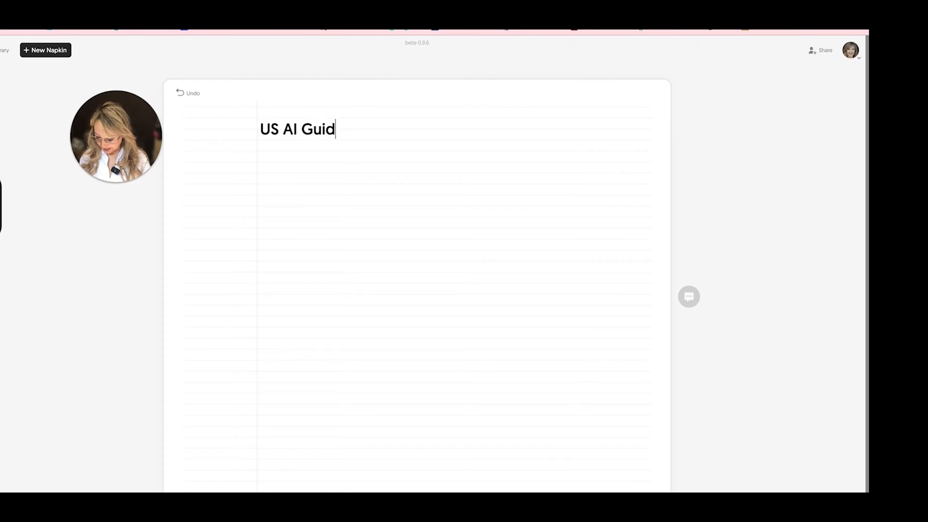
pyautogui.write('ance')
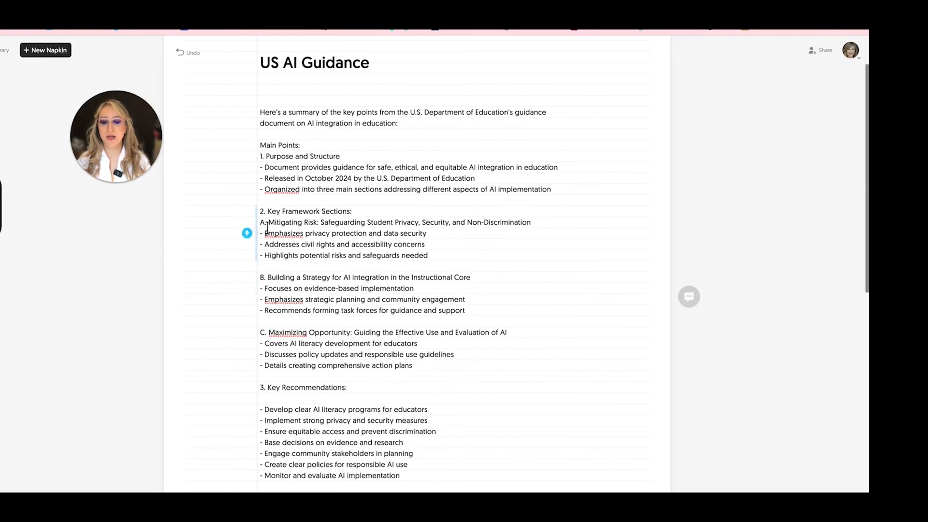
# Review the pasted summary and select part of it to generate a diagram
pyautogui.scroll(-3)
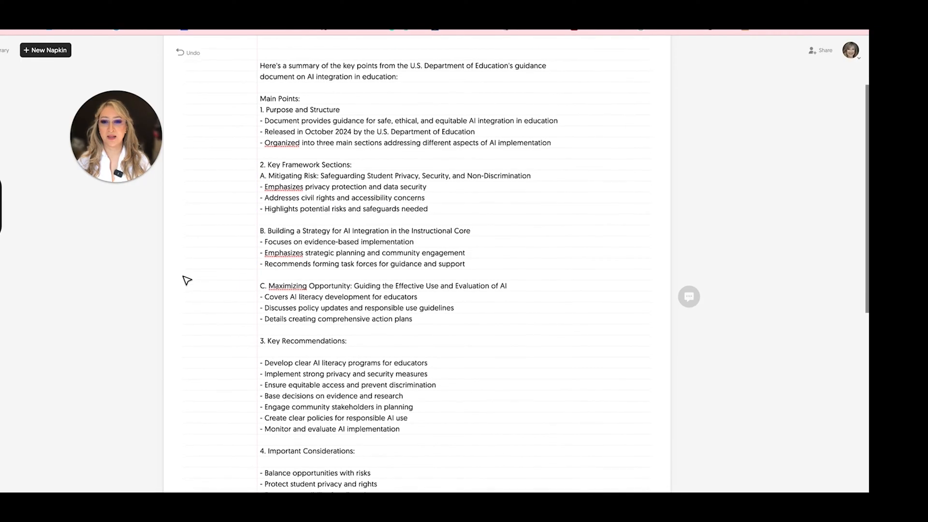
pyautogui.scroll(-3)
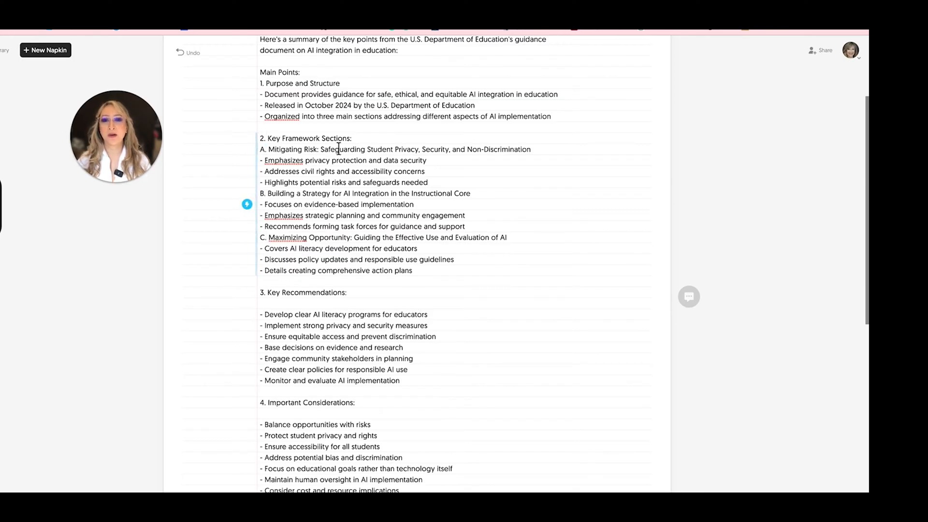
pyautogui.scroll(-3)
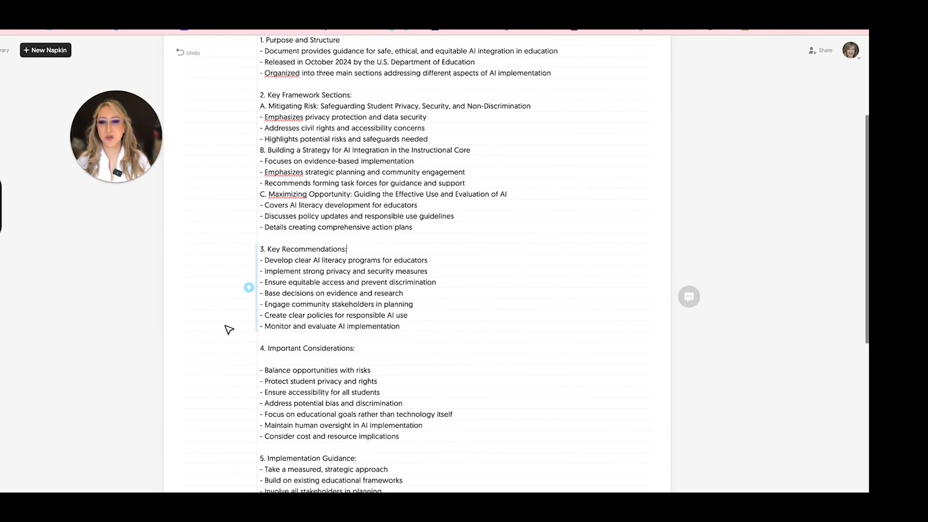
pyautogui.scroll(-3)
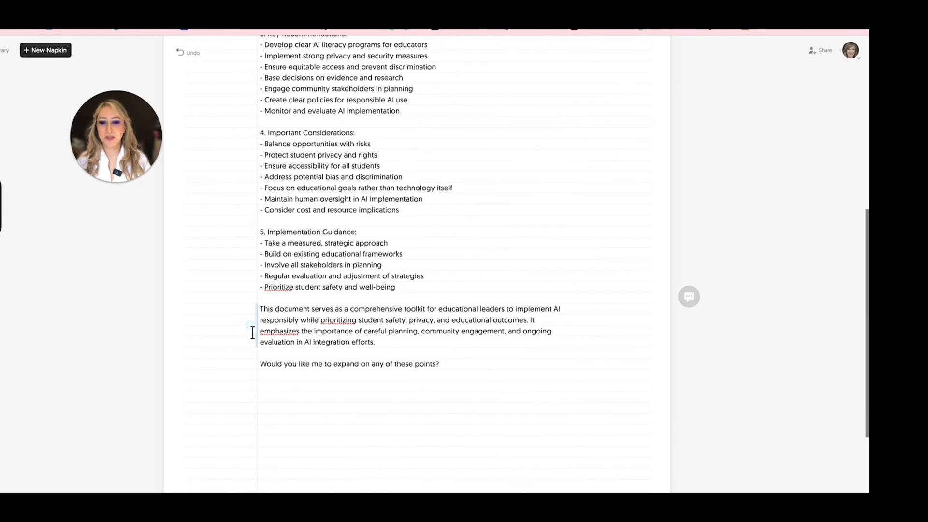
pyautogui.moveTo(355, 364); pyautogui.dragTo(439, 364)
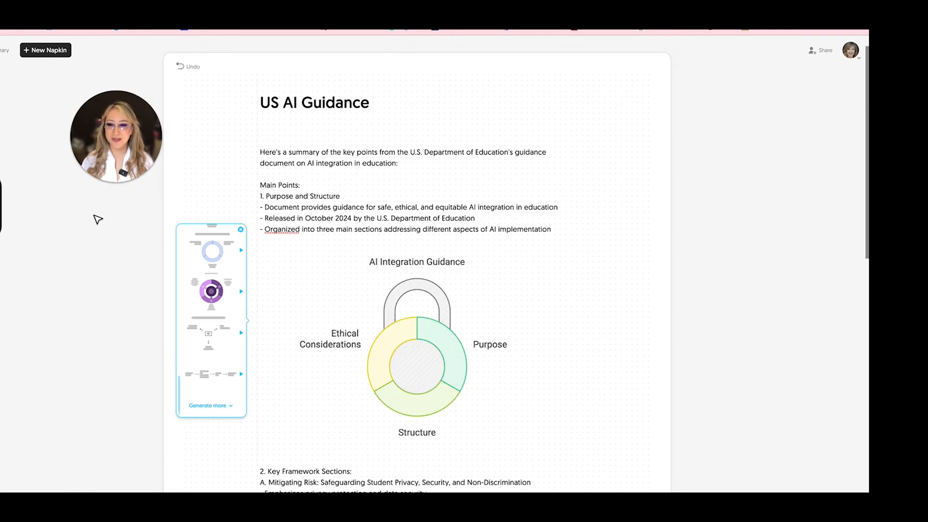
pyautogui.moveTo(118, 228)
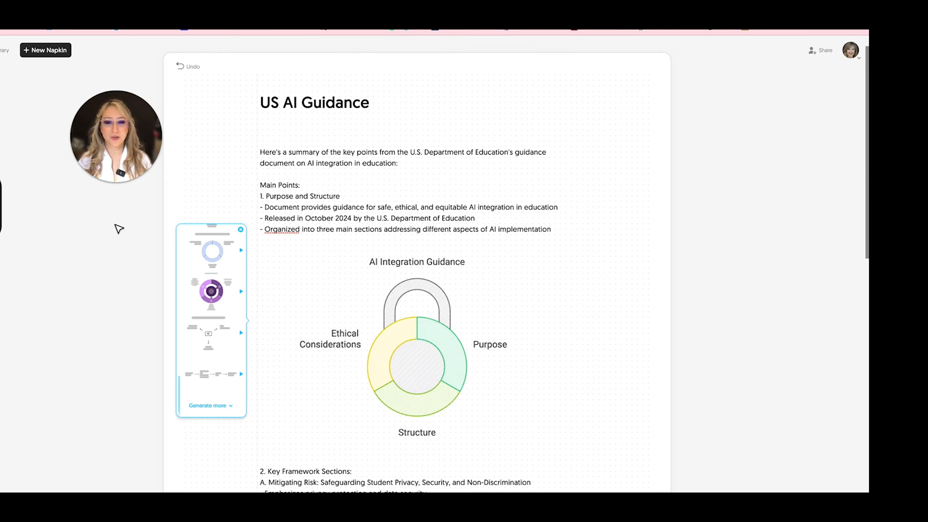
pyautogui.click(208, 290)
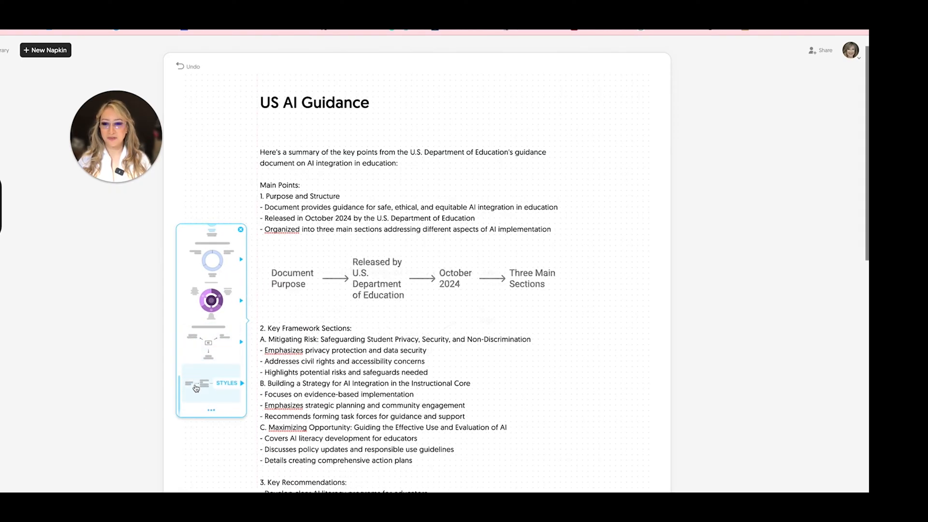
pyautogui.moveTo(195, 404)
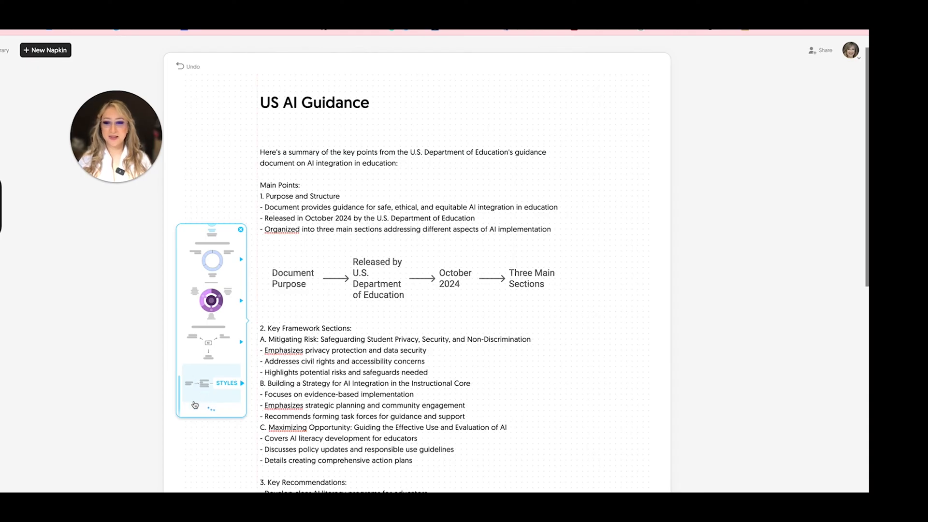
pyautogui.moveTo(189, 392)
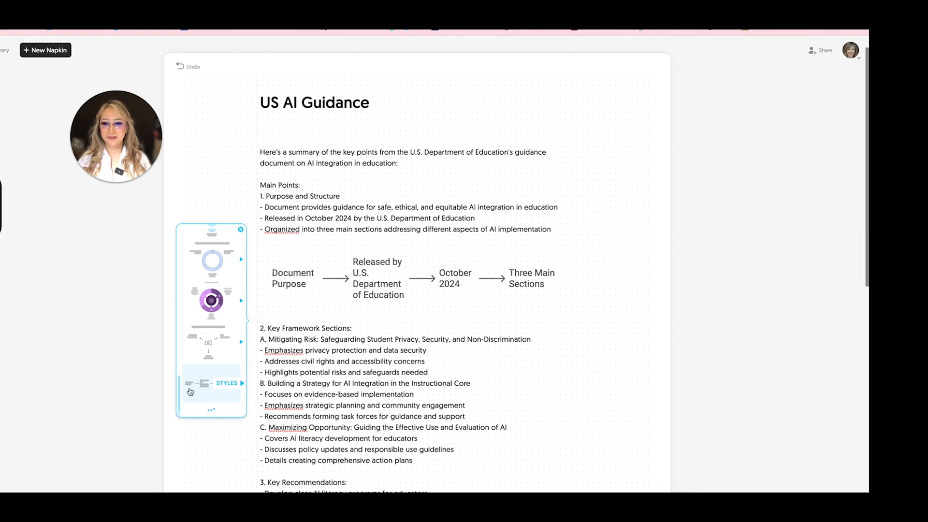
pyautogui.click(205, 385)
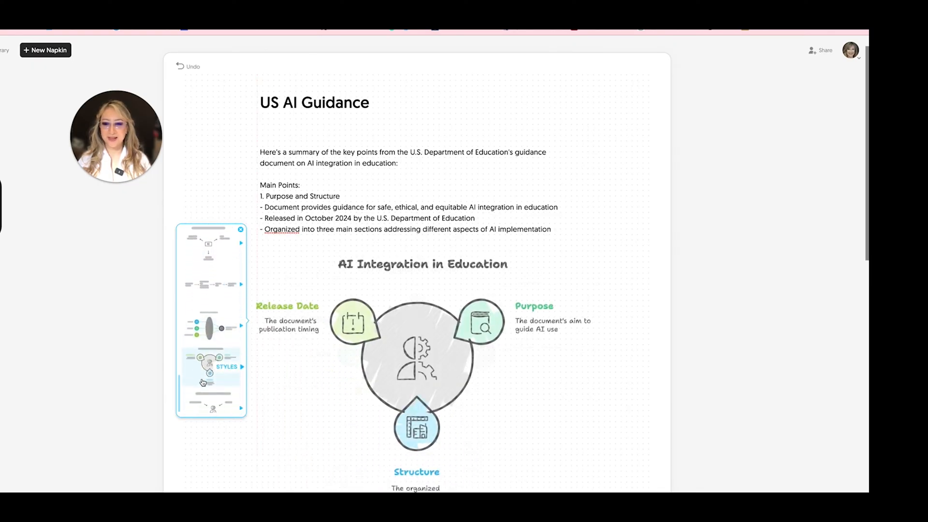
pyautogui.scroll(-3)
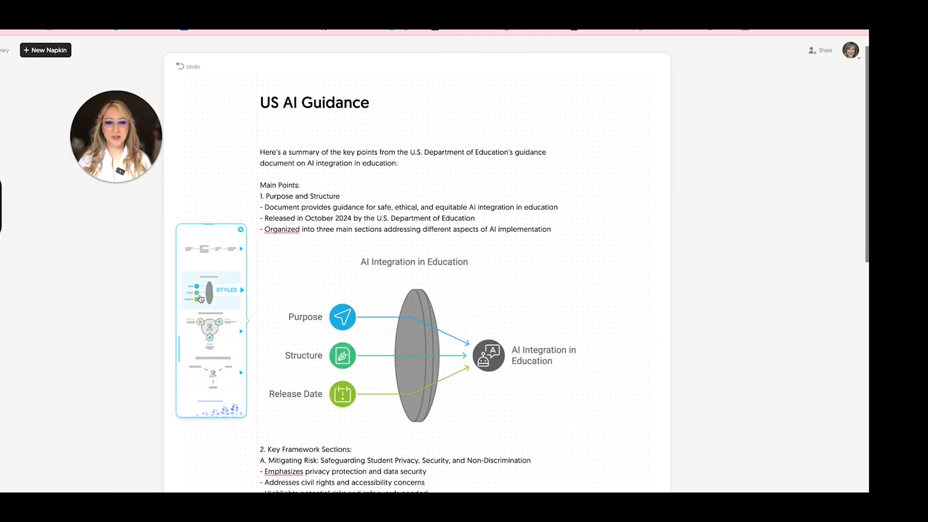
pyautogui.click(211, 374)
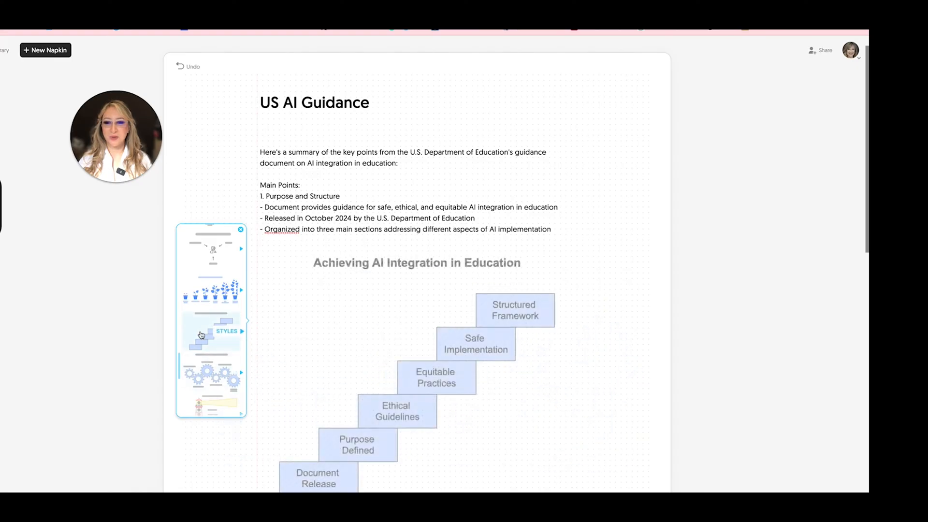
pyautogui.click(211, 382)
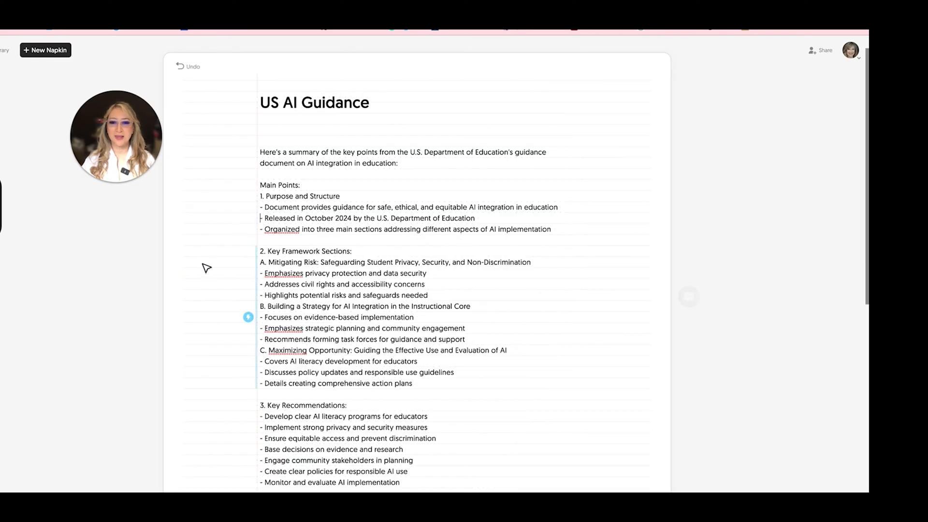
# Try the arched layout, then switch the framework diagram to hand-drawn interlocking loops
pyautogui.scroll(-3)
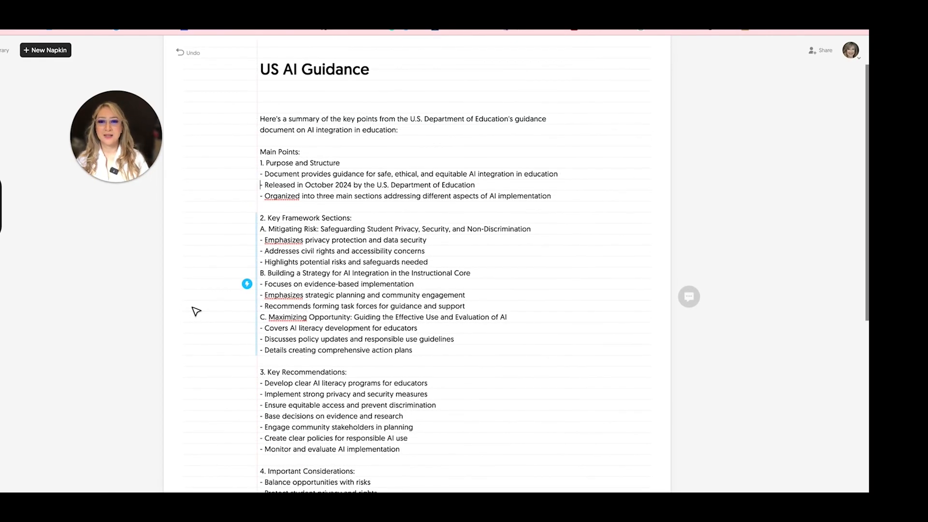
pyautogui.moveTo(140, 257)
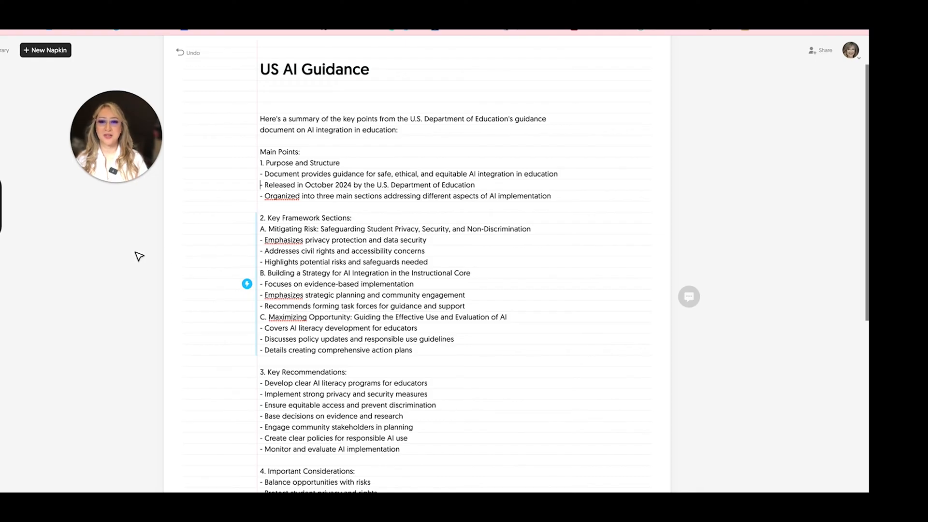
pyautogui.moveTo(142, 255)
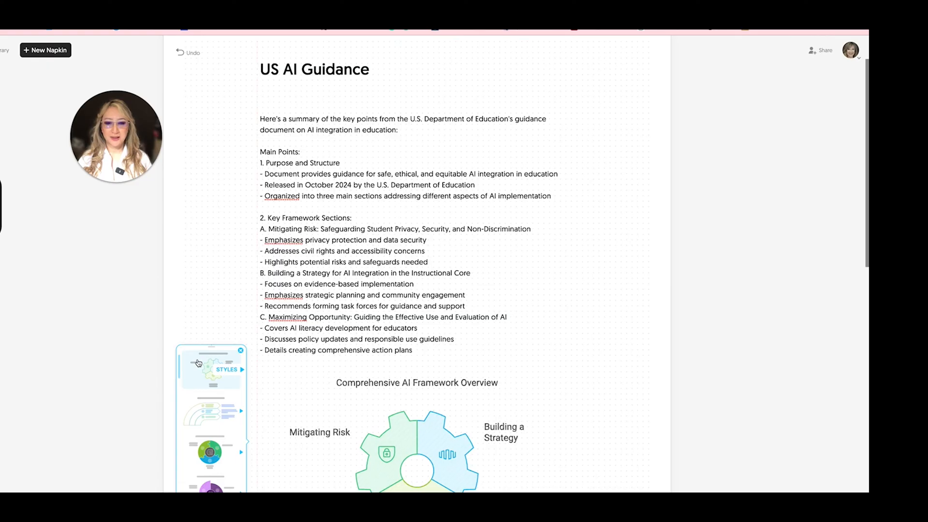
pyautogui.scroll(-3)
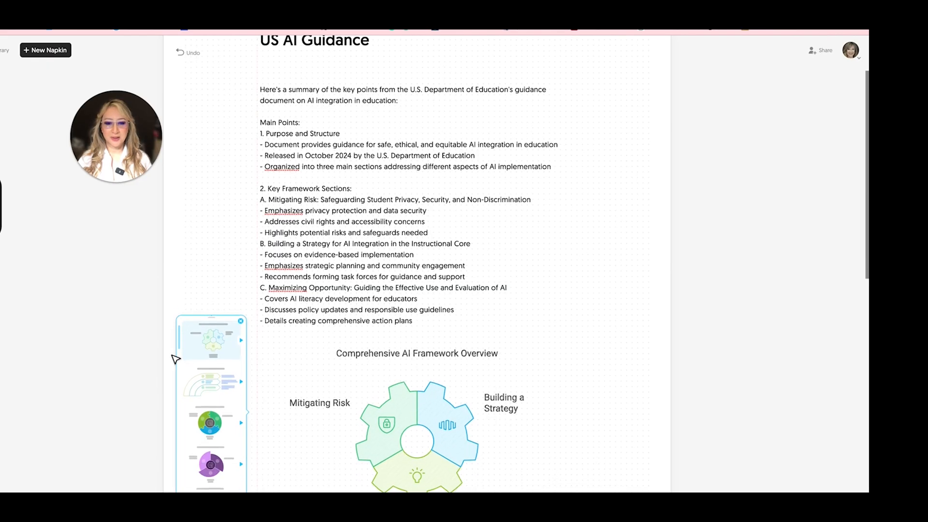
pyautogui.scroll(-3)
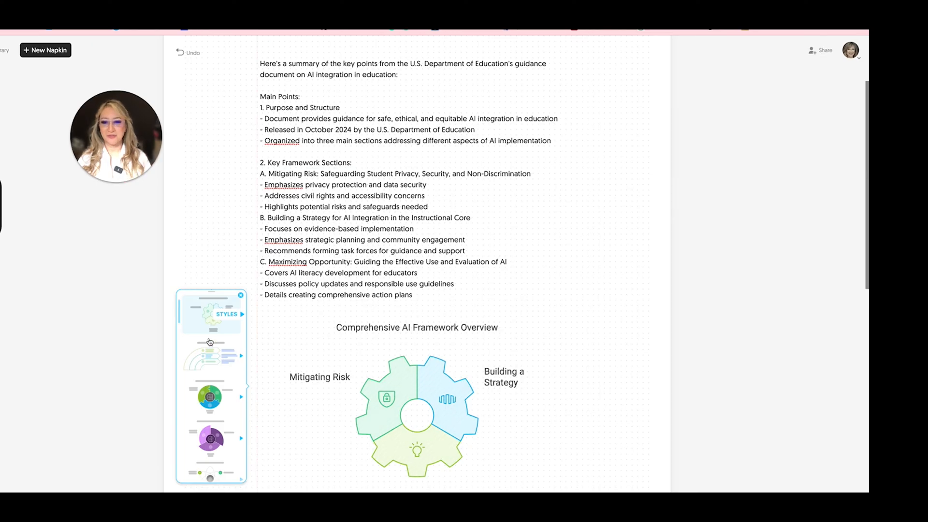
pyautogui.click(210, 355)
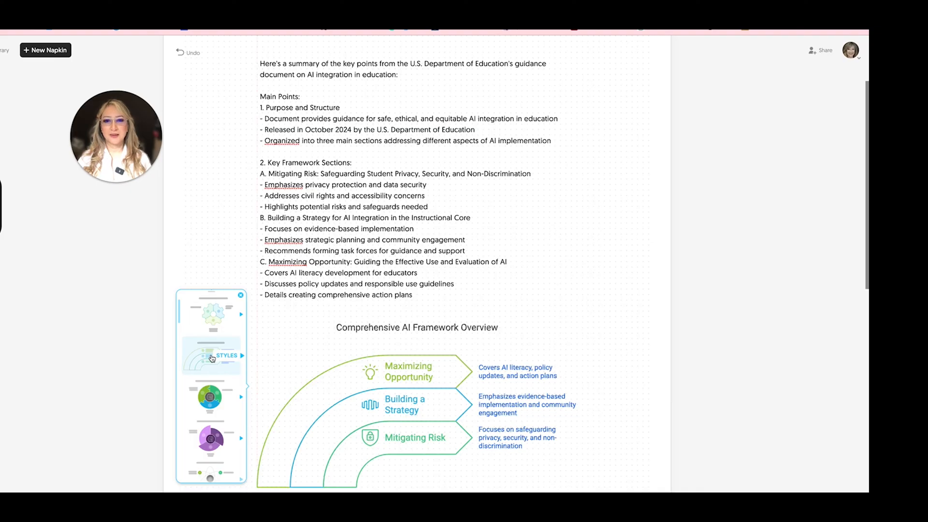
pyautogui.click(211, 396)
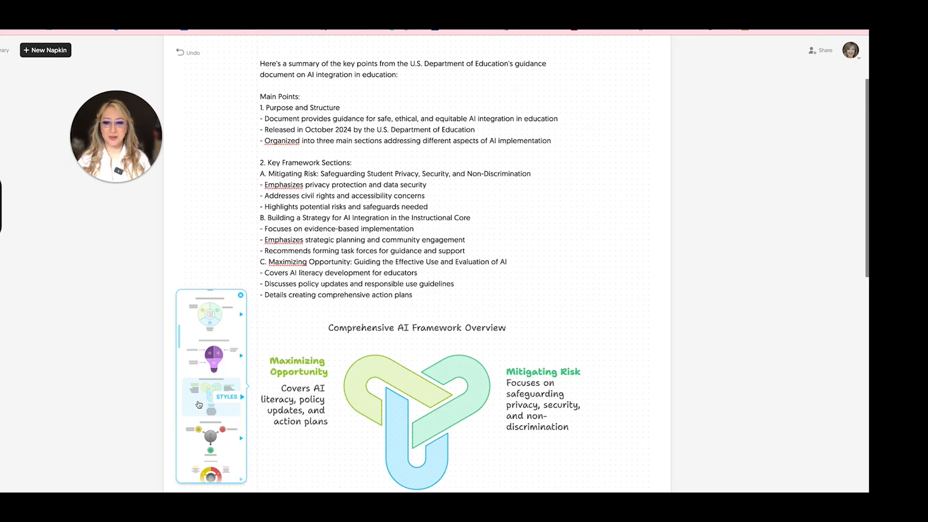
# Download the Comprehensive AI Framework Overview diagram as a PNG image
pyautogui.click(241, 396)
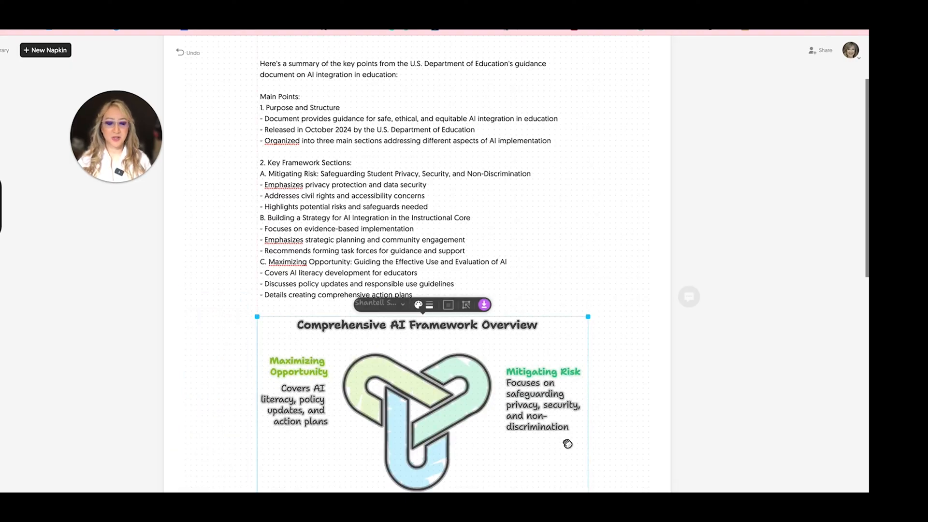
pyautogui.scroll(-3)
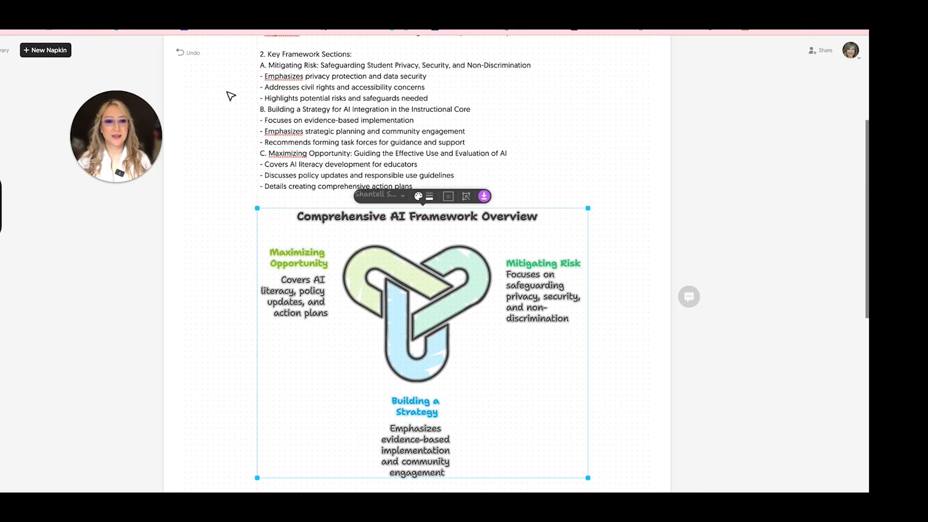
pyautogui.moveTo(200, 336)
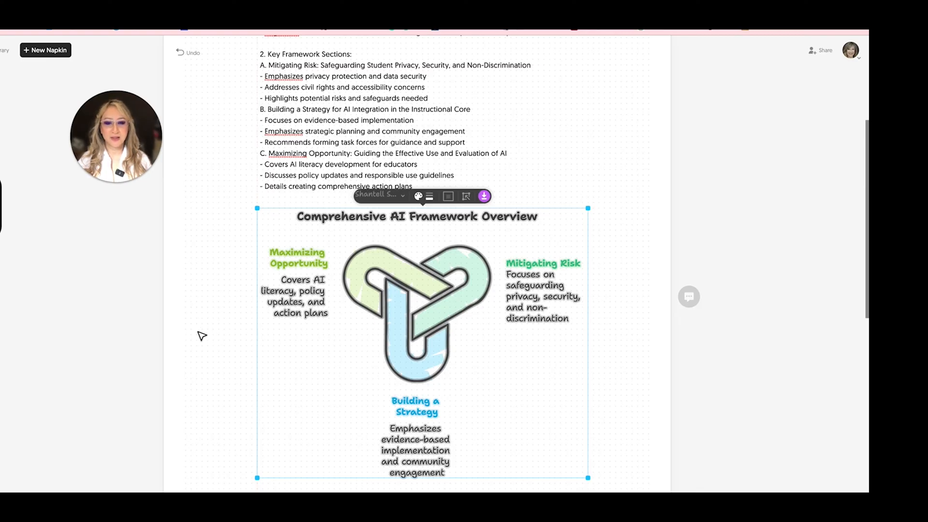
pyautogui.moveTo(210, 240)
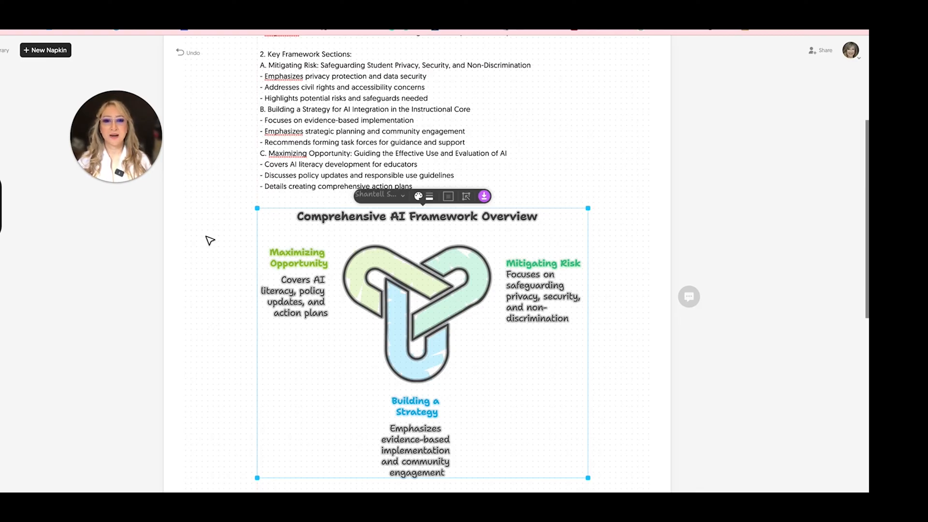
pyautogui.click(483, 196)
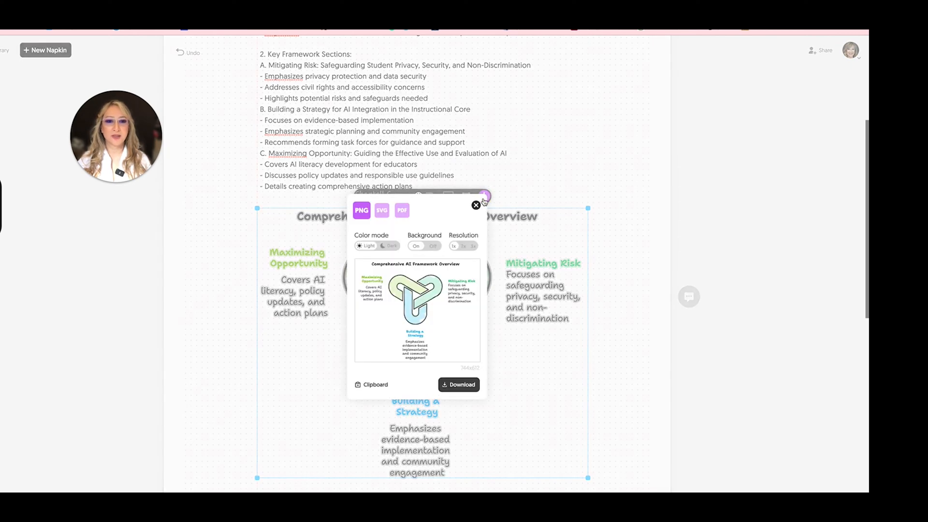
pyautogui.click(476, 205)
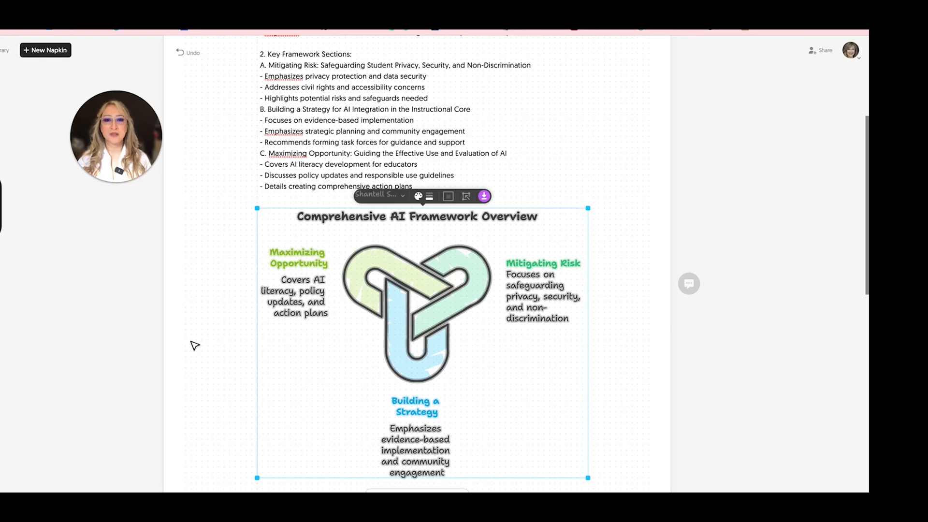
pyautogui.moveTo(201, 350)
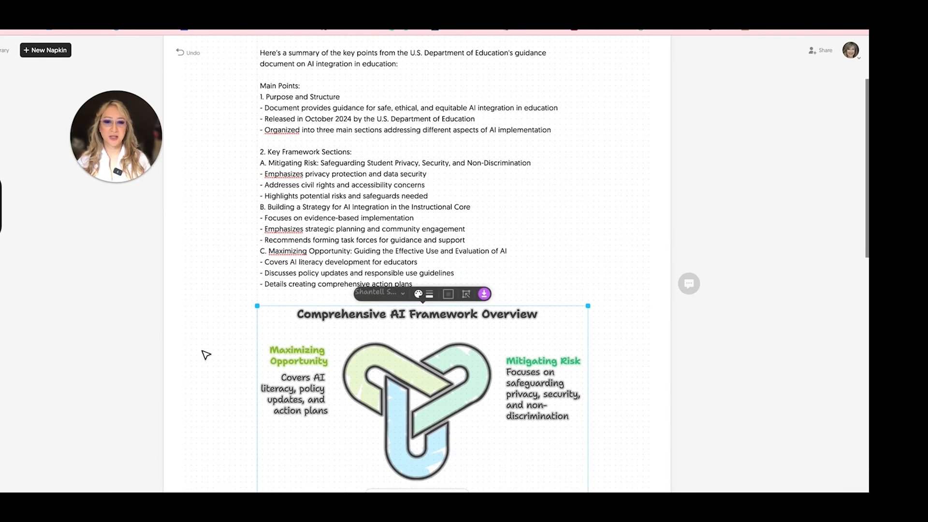
# Restyle the AI Guidance Framework diagram as a colourful hand-drawn semicircle
pyautogui.scroll(-3)
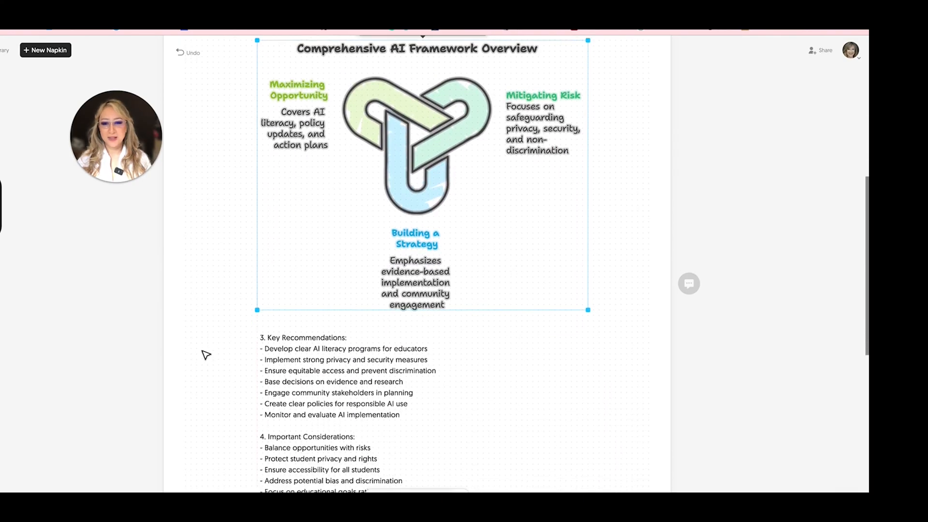
pyautogui.scroll(-3)
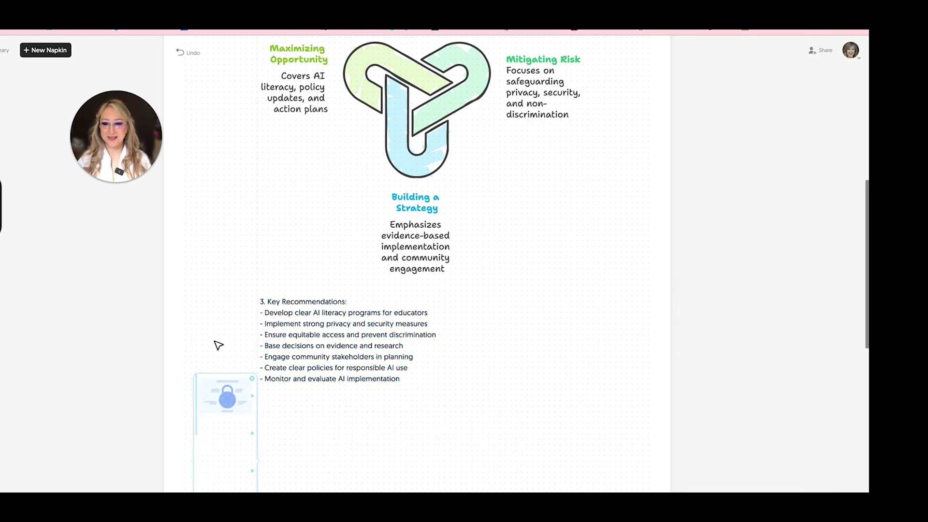
pyautogui.scroll(-3)
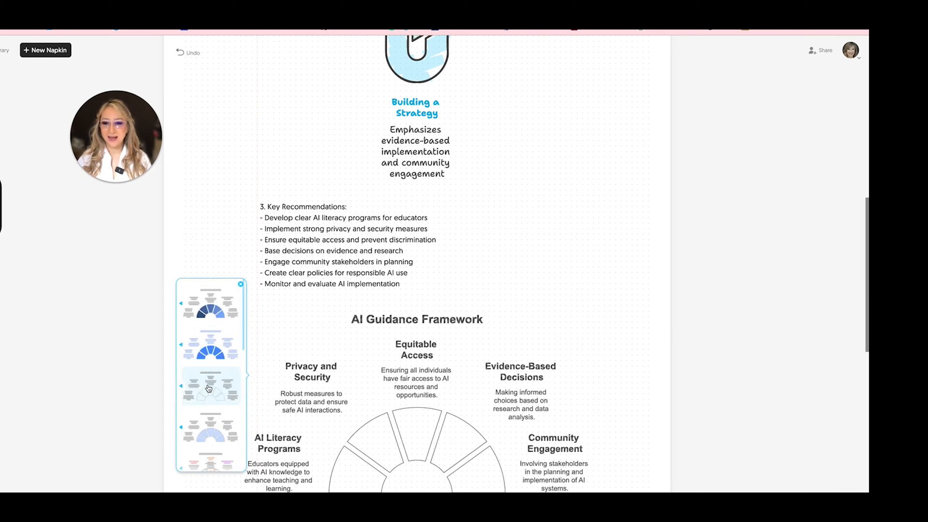
pyautogui.click(210, 388)
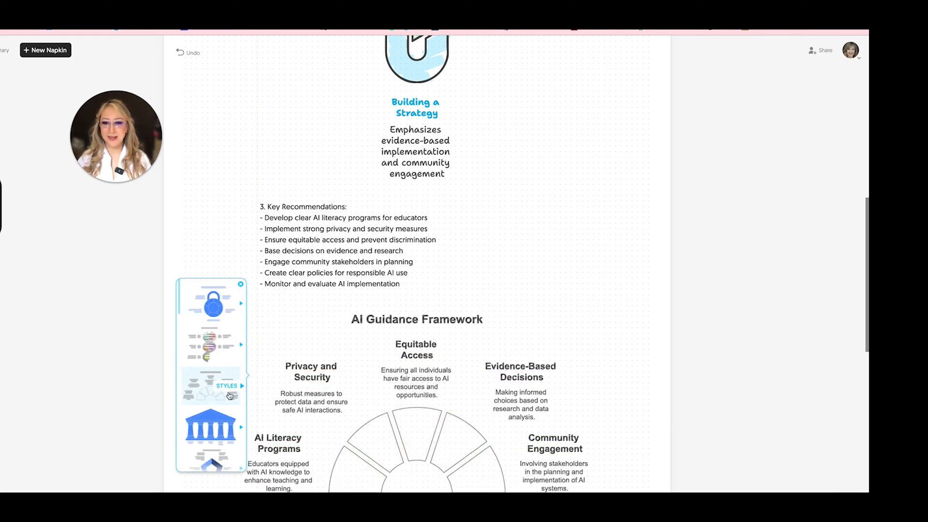
pyautogui.click(208, 400)
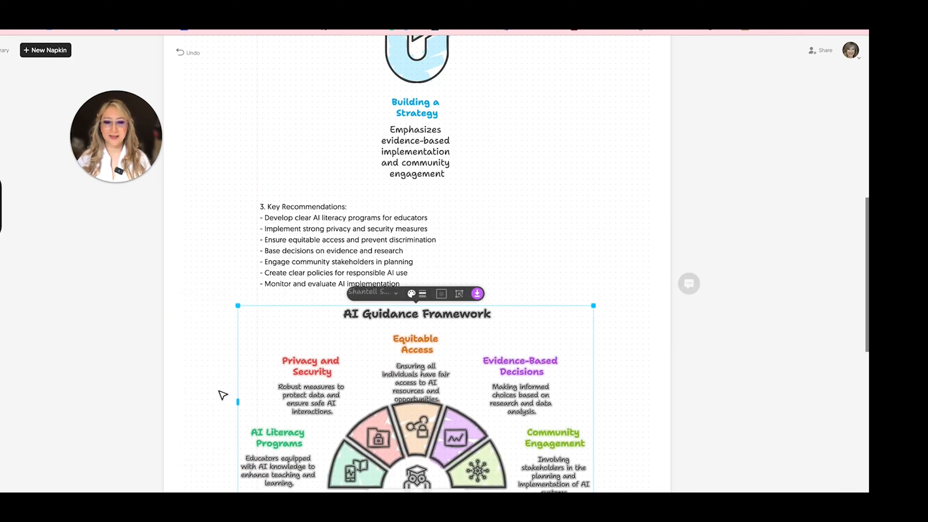
# Download the AI Guidance Framework diagram as an image
pyautogui.scroll(-3)
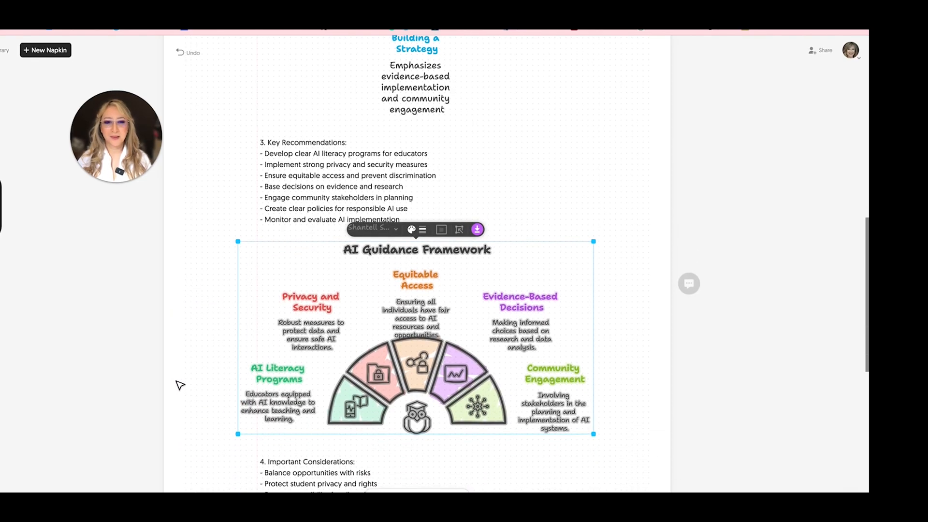
pyautogui.click(476, 229)
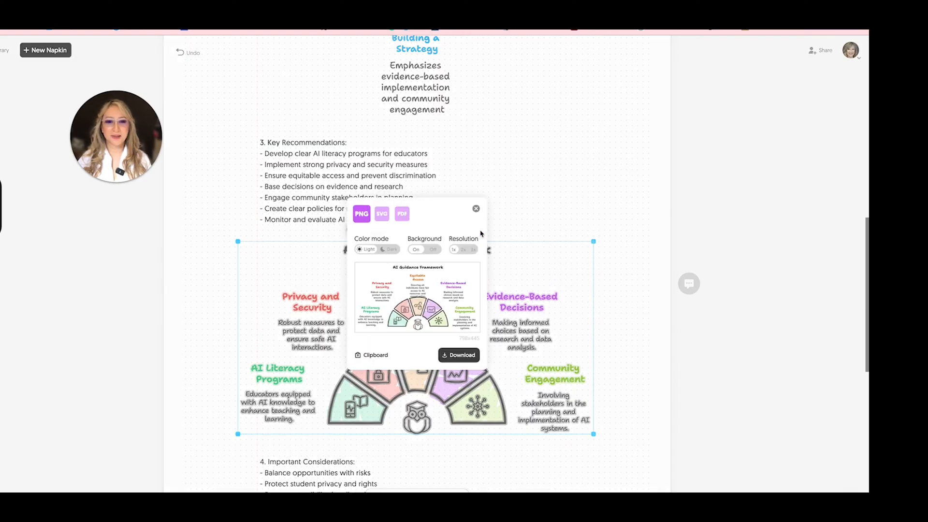
pyautogui.click(476, 208)
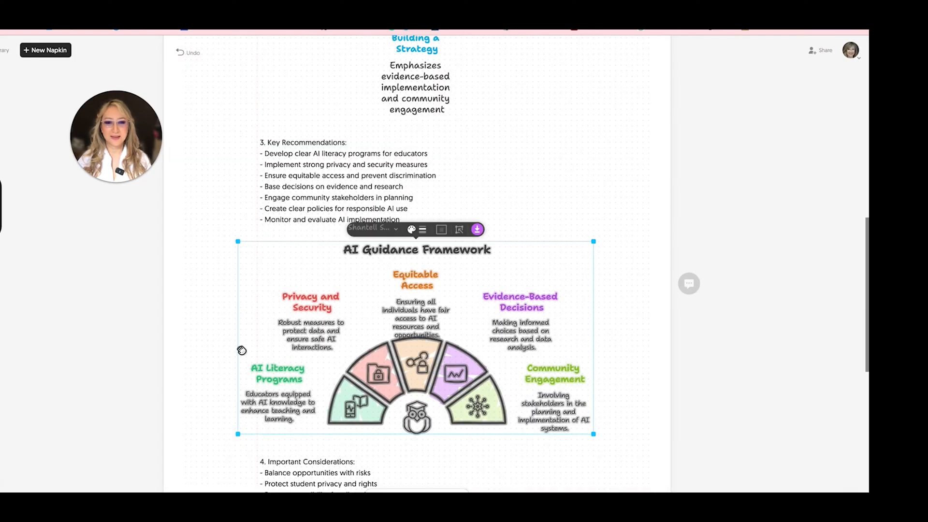
pyautogui.scroll(-3)
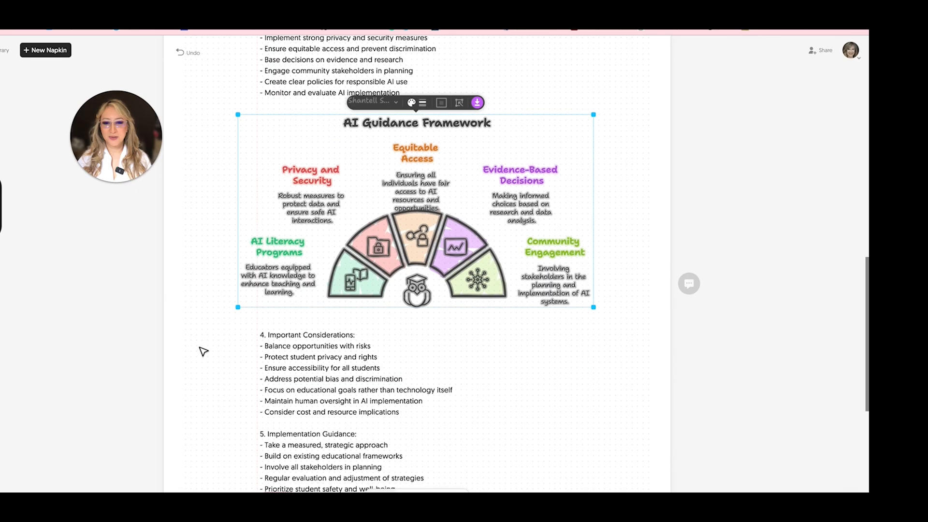
# Scroll down to the Implementation Guidance section of the note
pyautogui.scroll(-3)
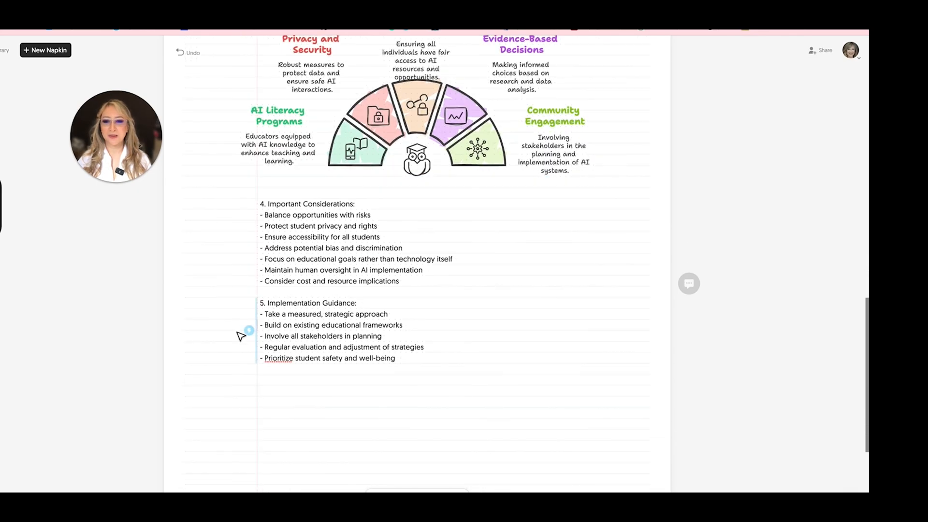
pyautogui.moveTo(246, 332)
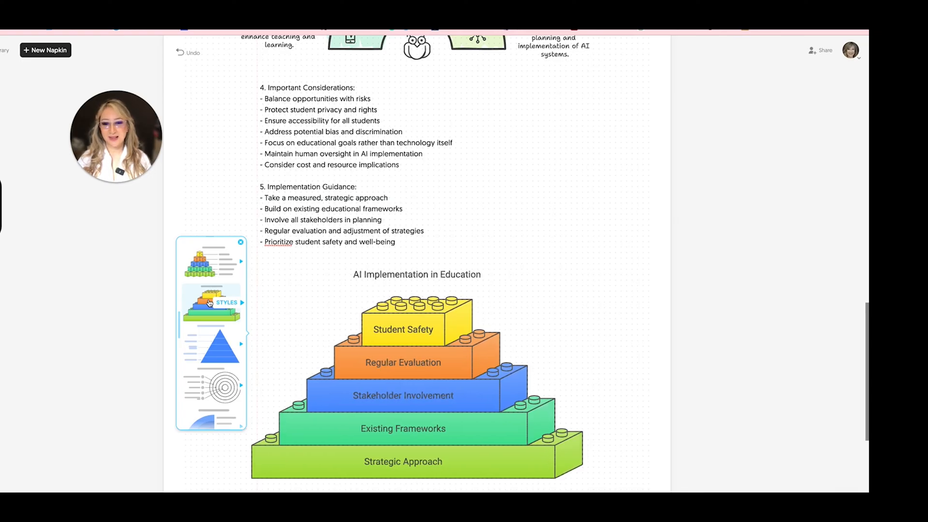
pyautogui.moveTo(213, 340)
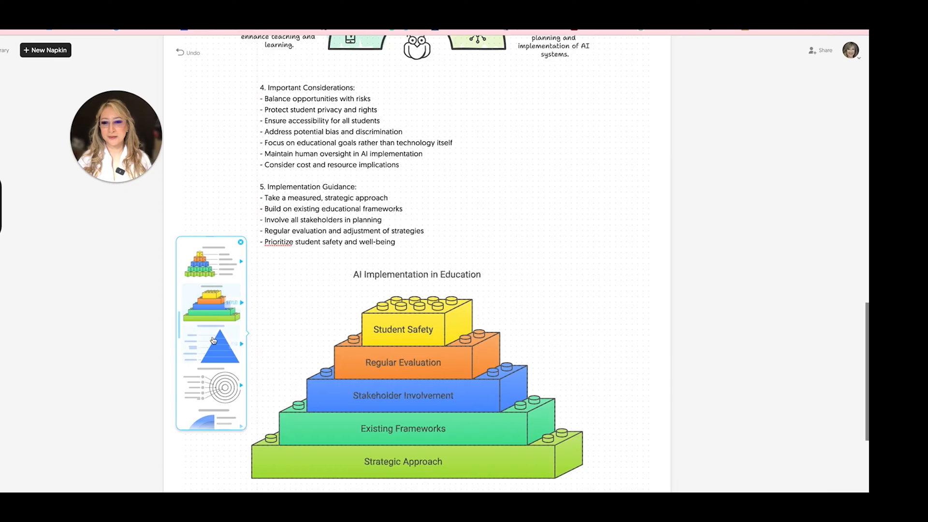
# Restyle the implementation diagram as colourful hand-drawn concentric circles and download it
pyautogui.click(218, 384)
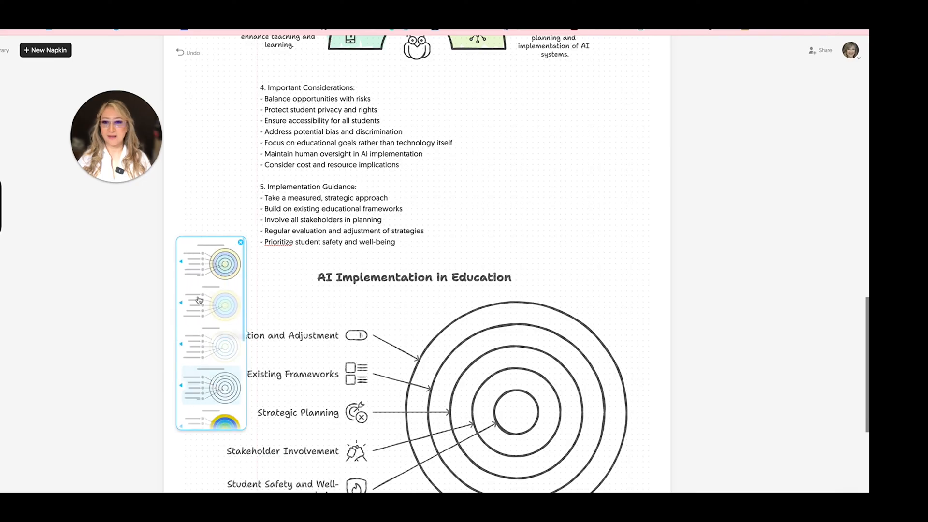
pyautogui.click(227, 264)
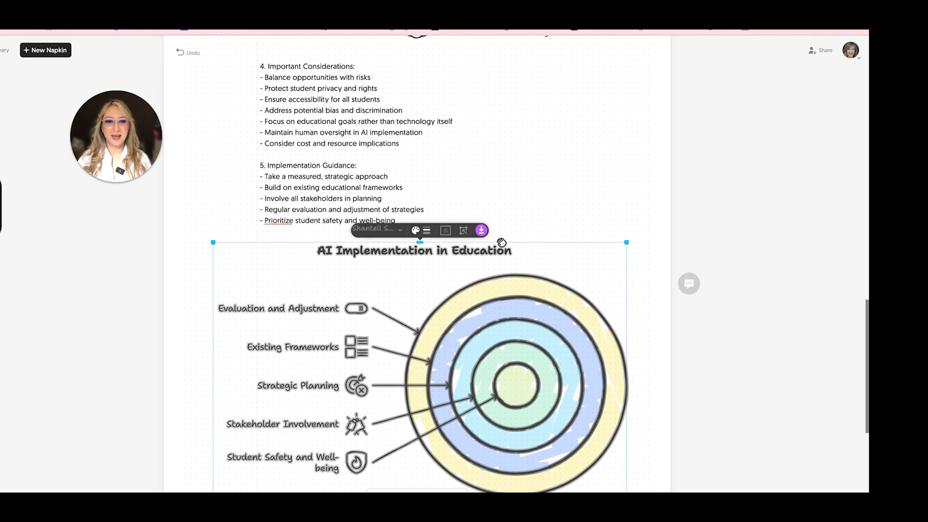
pyautogui.click(480, 230)
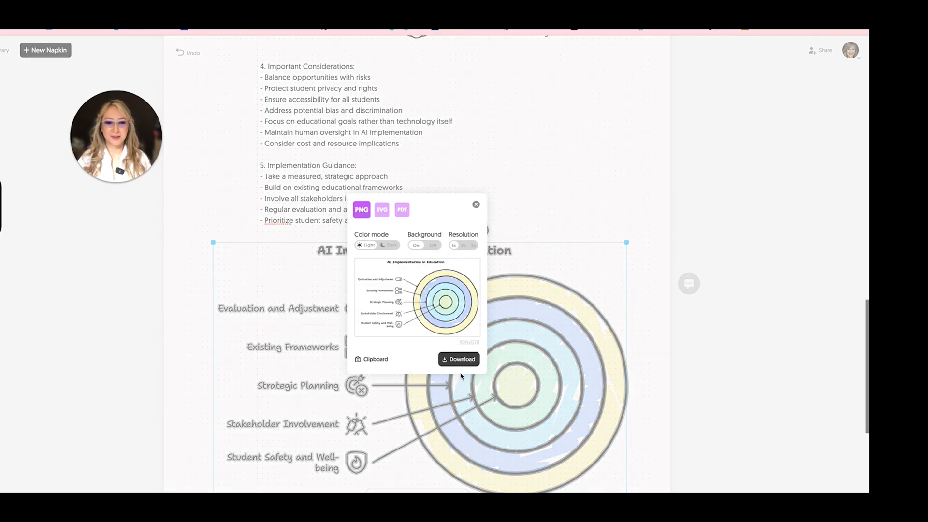
pyautogui.click(475, 204)
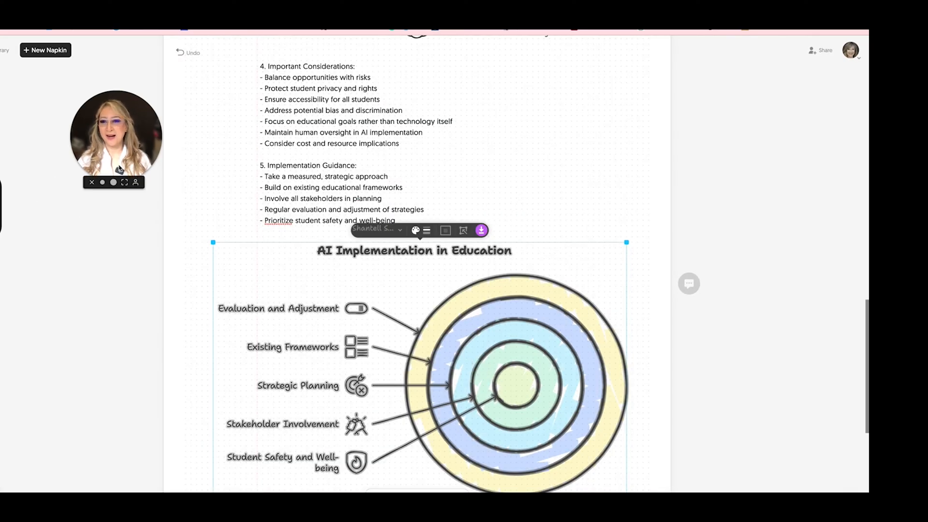